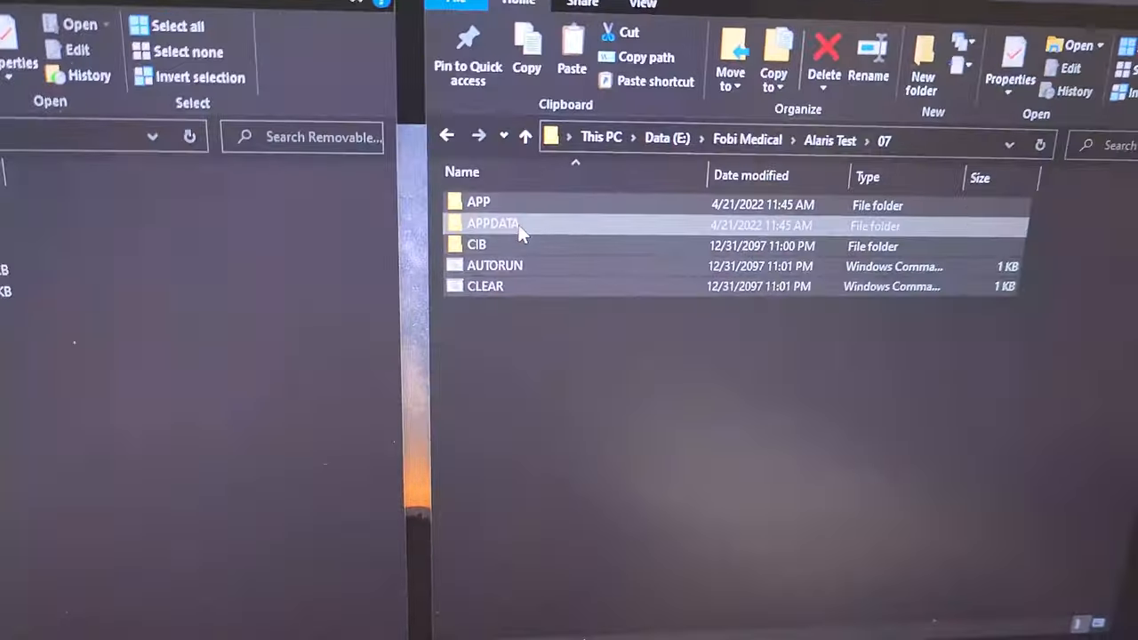
Step: Browse into the 07 backup's APPDATA folder to reveal its MEDLEY folder
double_click(494, 224)
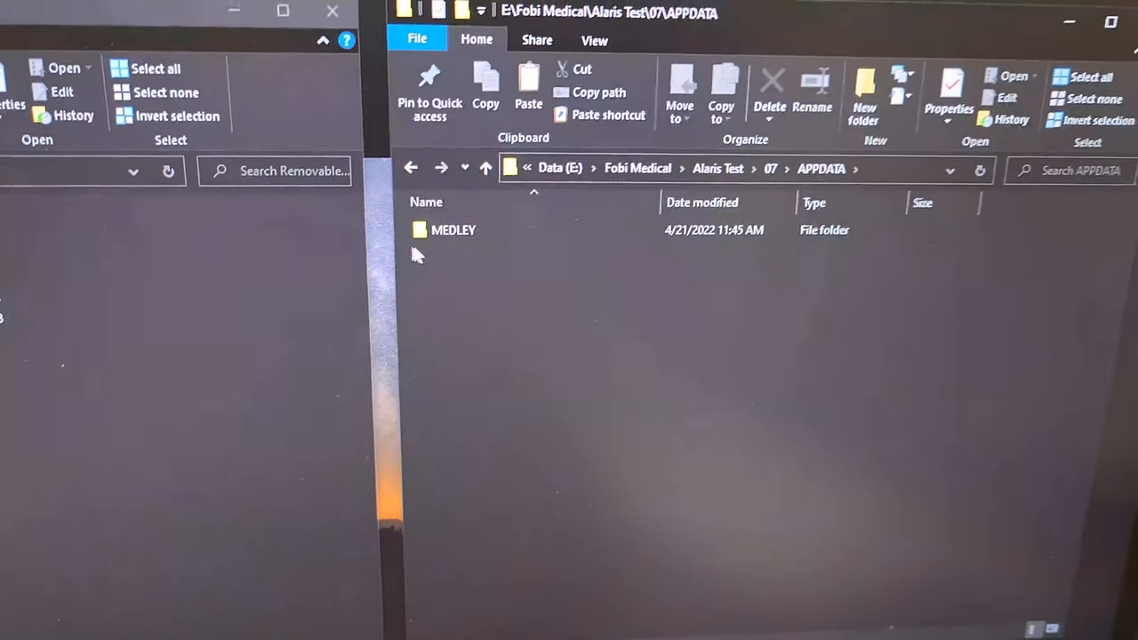
double_click(453, 229)
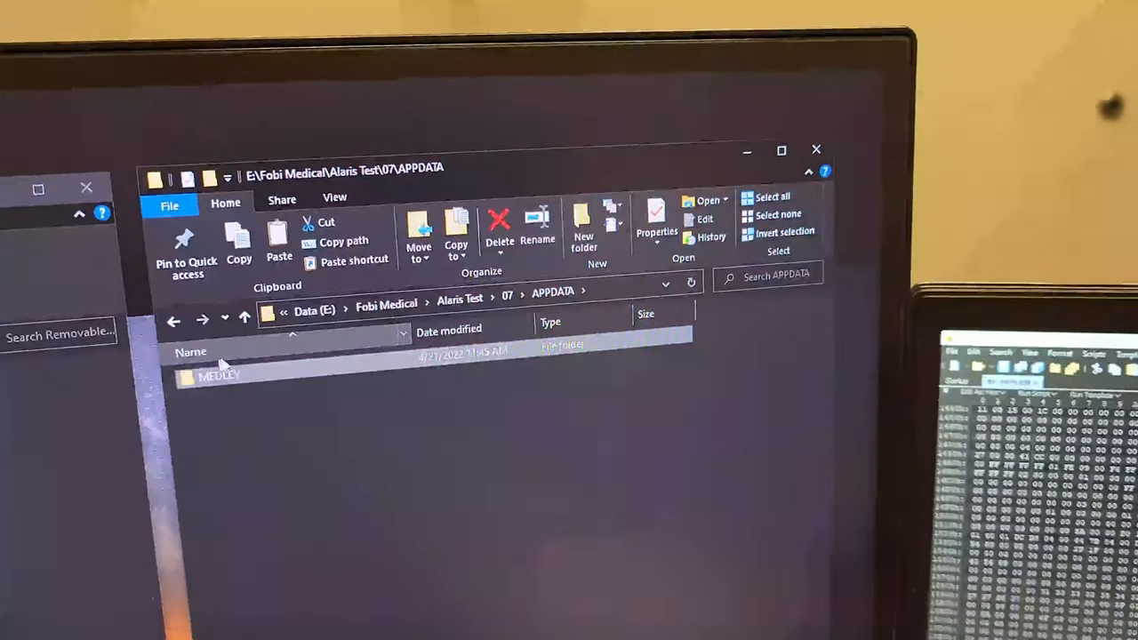
double_click(221, 374)
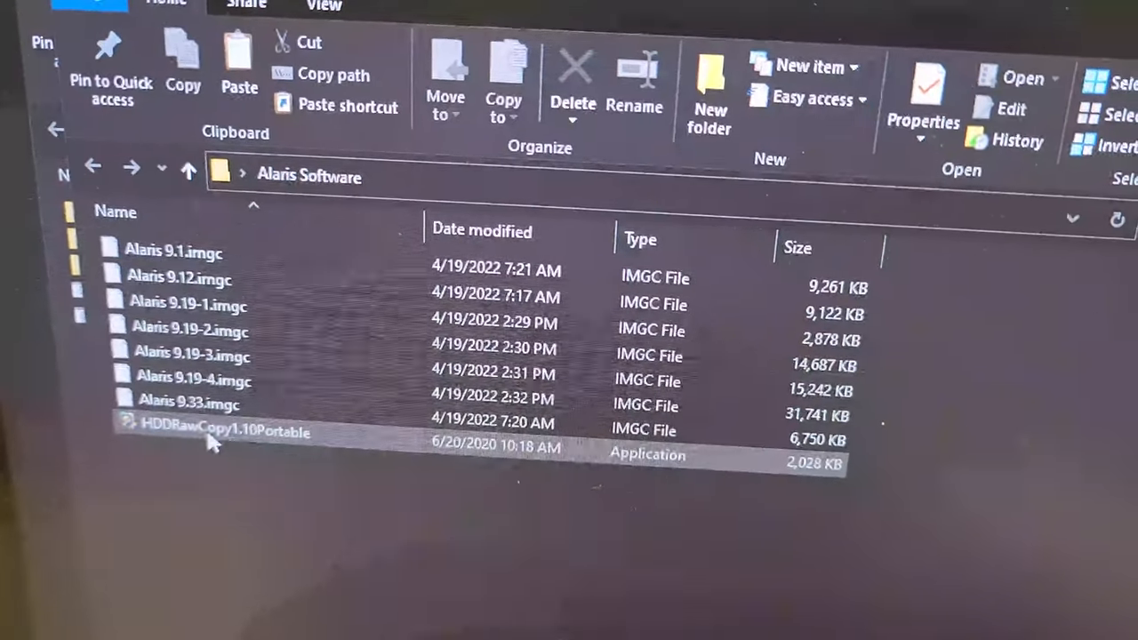
mouse_move(217, 436)
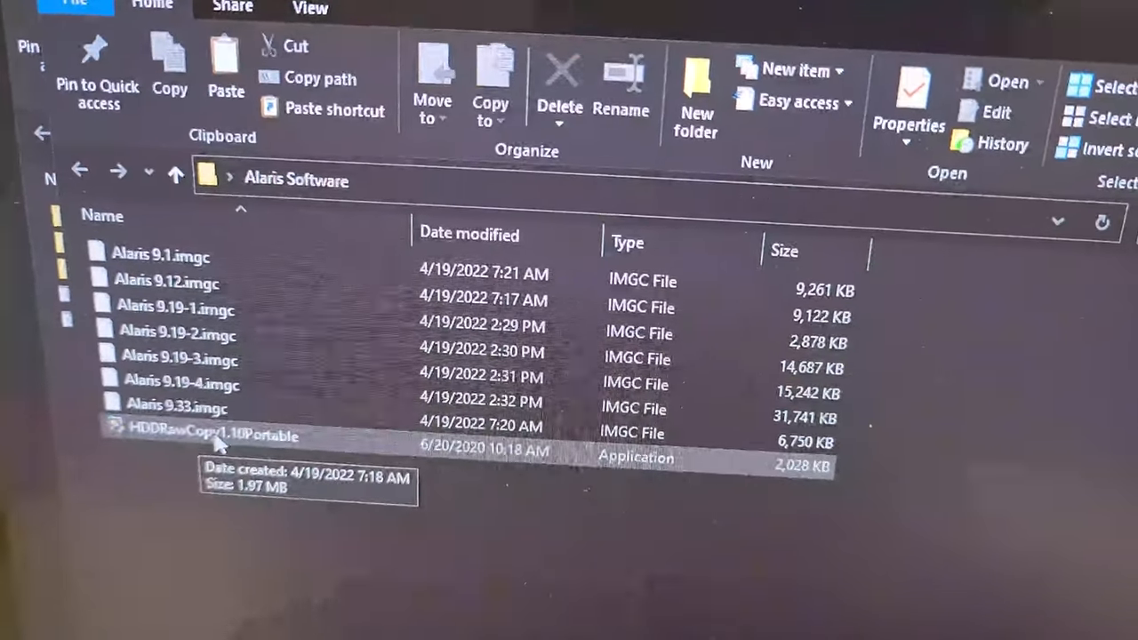
Step: Run HDDRawCopy1.10Portable from the Alaris Software folder
double_click(206, 436)
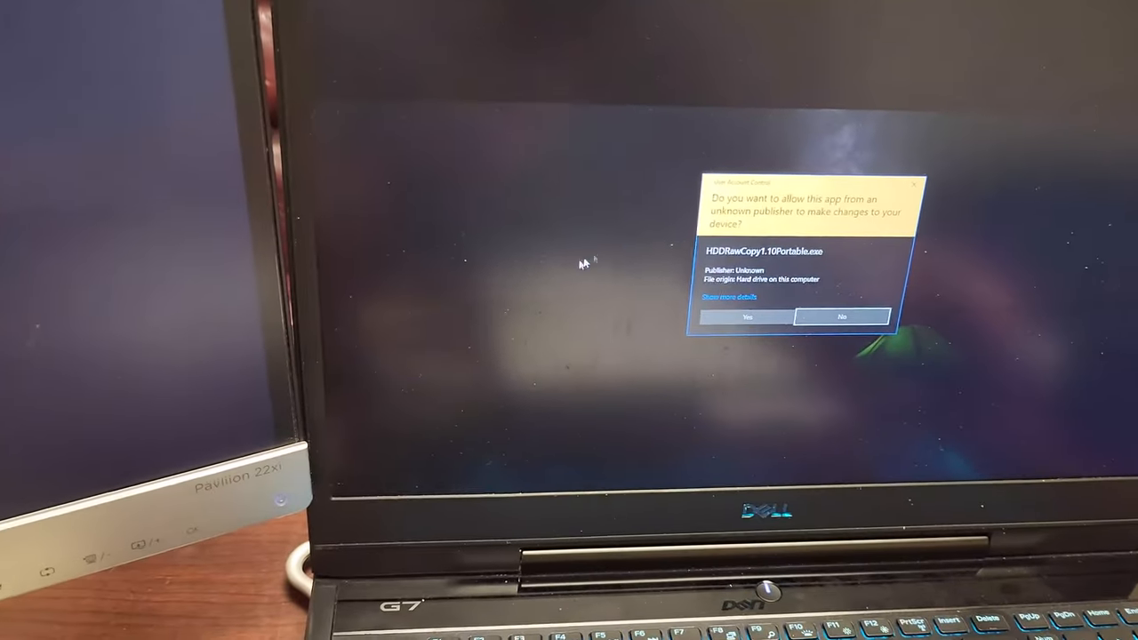
Step: Allow the tool to run and choose an Alaris .imgc image file as the source
click(747, 316)
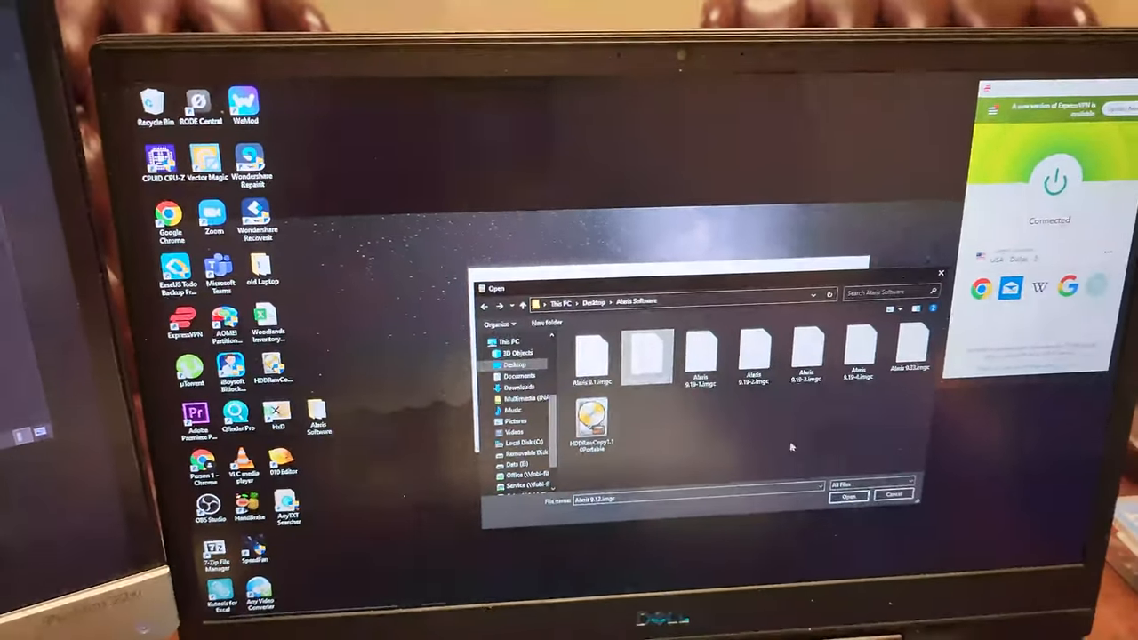
click(848, 495)
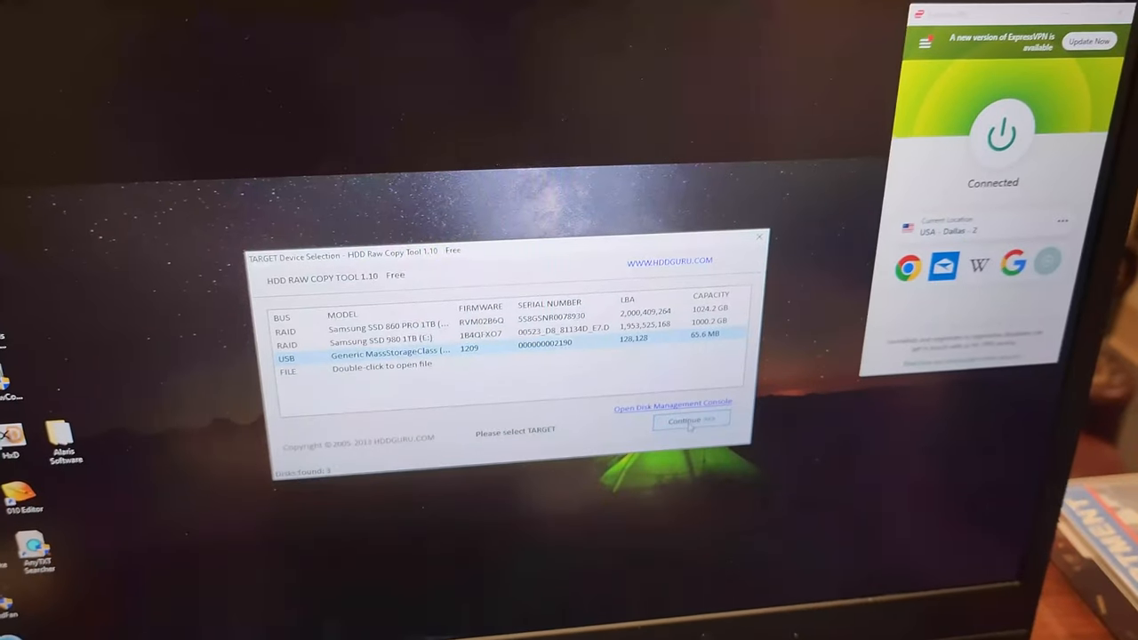
Step: Write the image to the USB Generic MassStorageClass card, confirming the overwrite
click(690, 421)
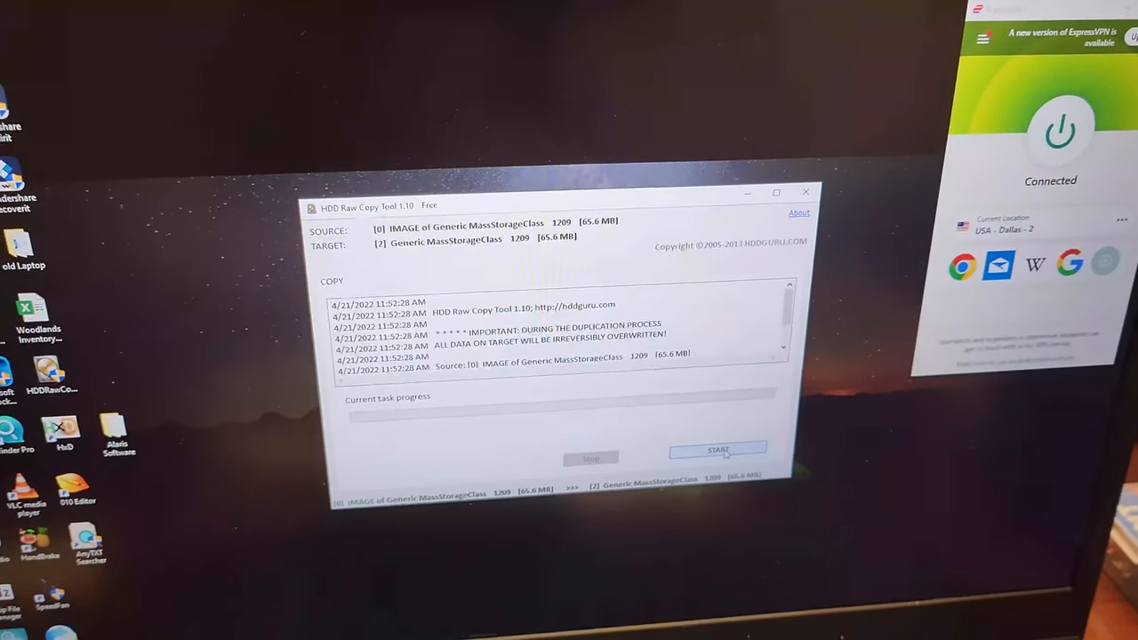
click(716, 448)
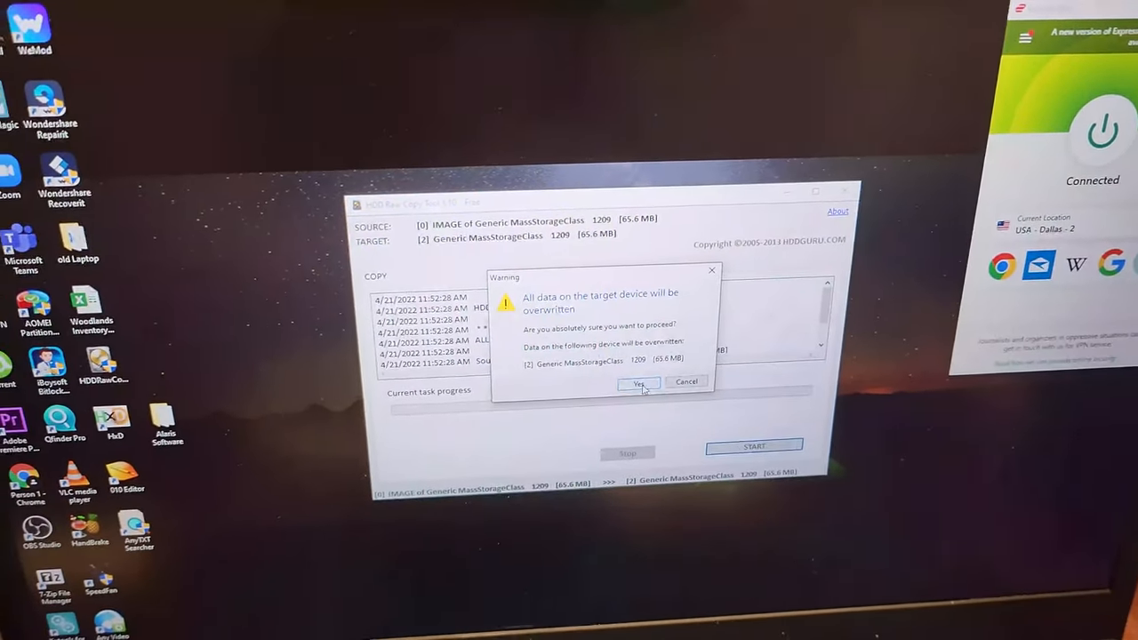
click(639, 382)
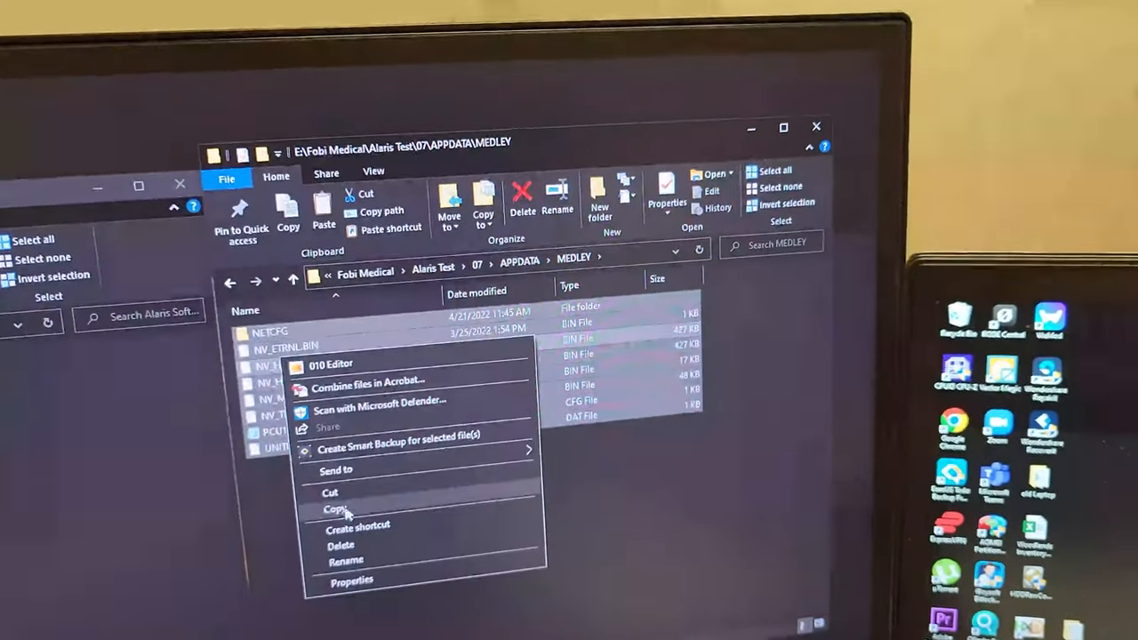
Step: Copy the selected backup MEDLEY files for pasting into the card's APPDATA folder
click(335, 509)
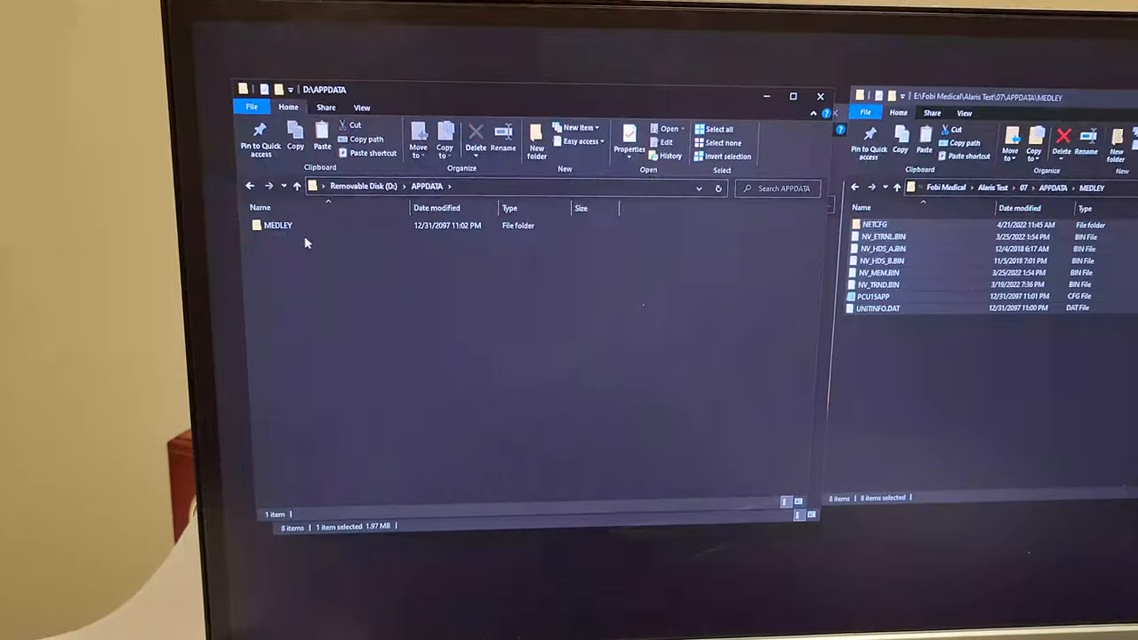
Step: Permanently delete the card's existing MEDLEY files and its NETCFG folder
double_click(278, 224)
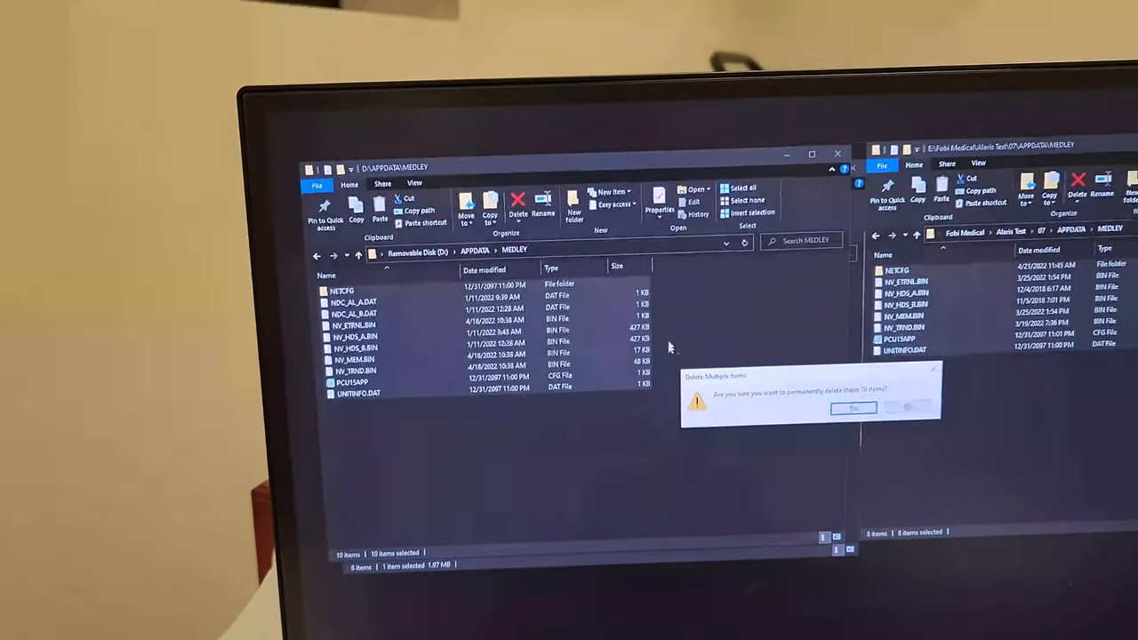
click(852, 407)
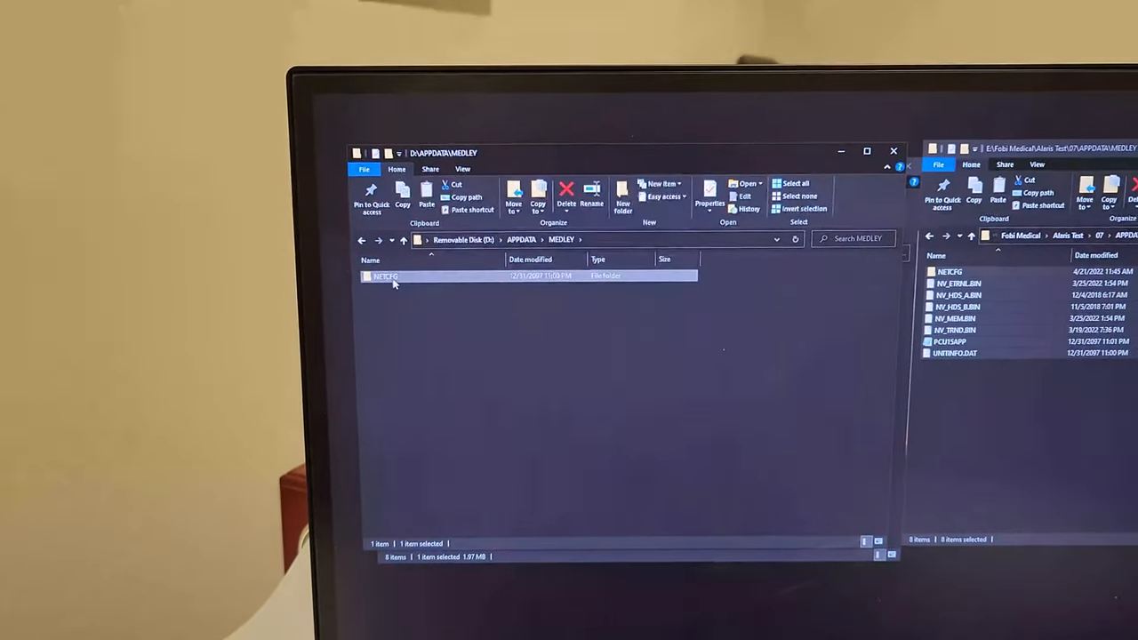
right_click(384, 284)
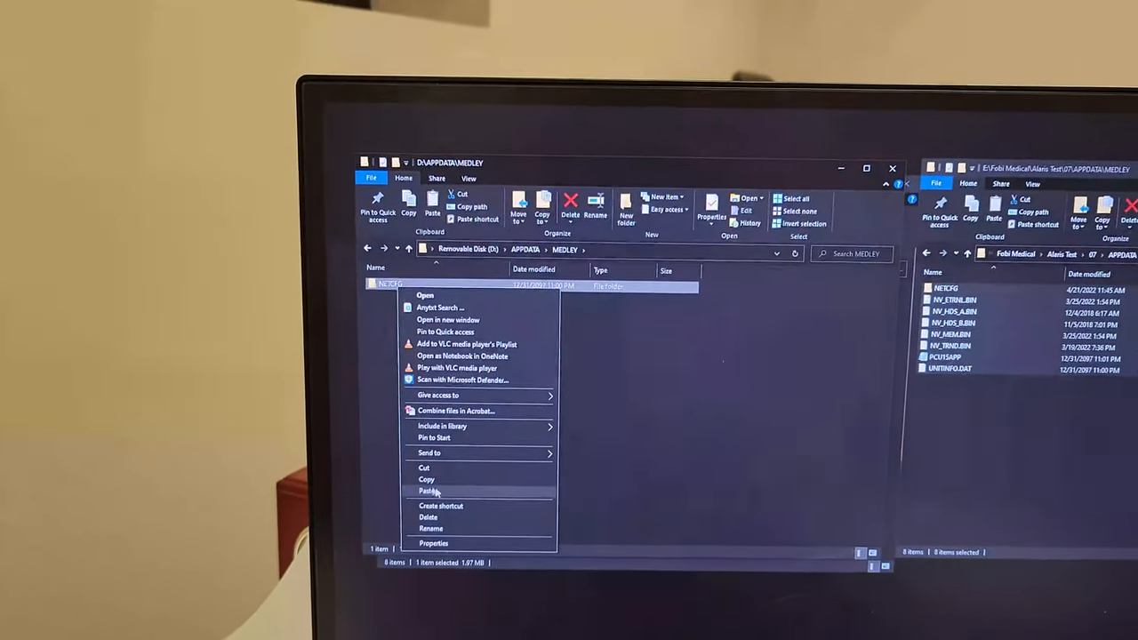
click(427, 516)
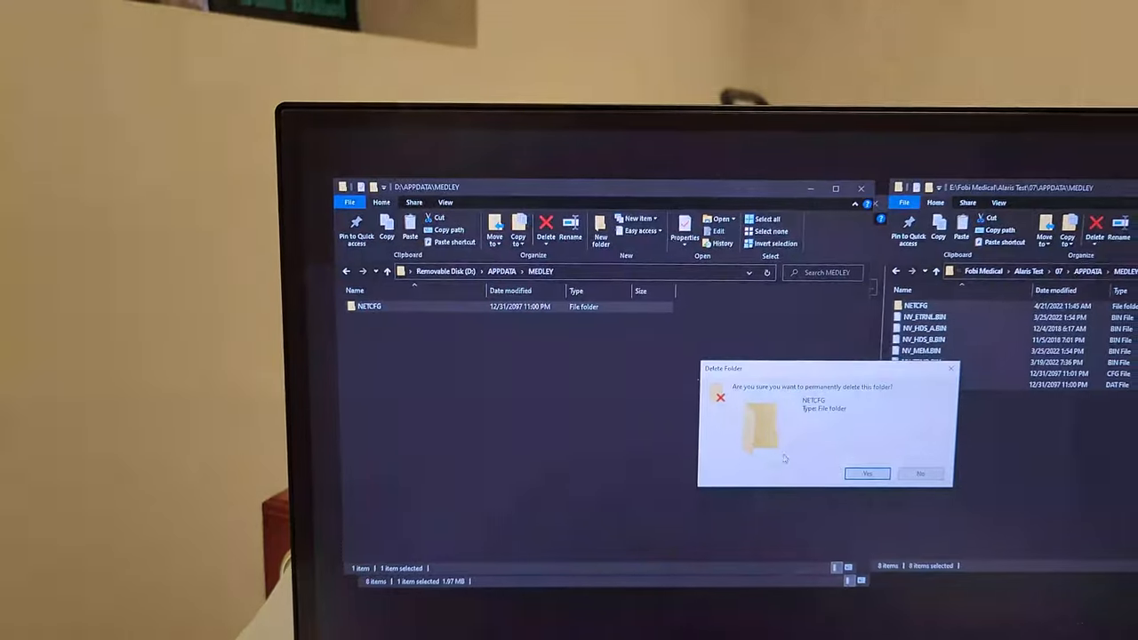
click(868, 473)
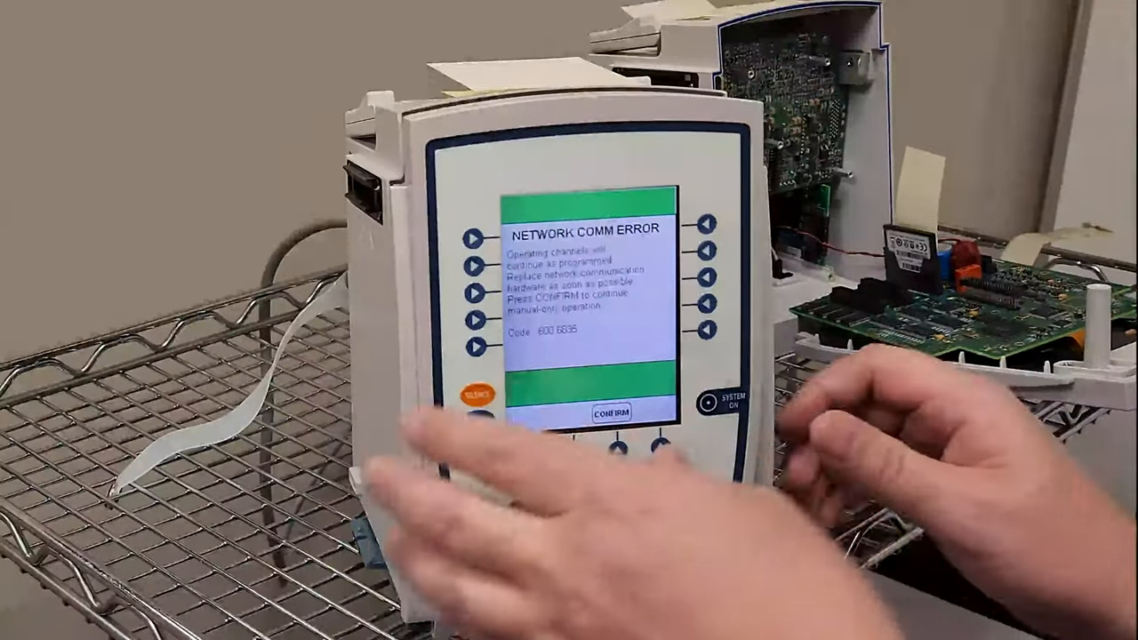
Step: Acknowledge the pump's NETWORK COMM ERROR with the Confirm soft key
click(614, 412)
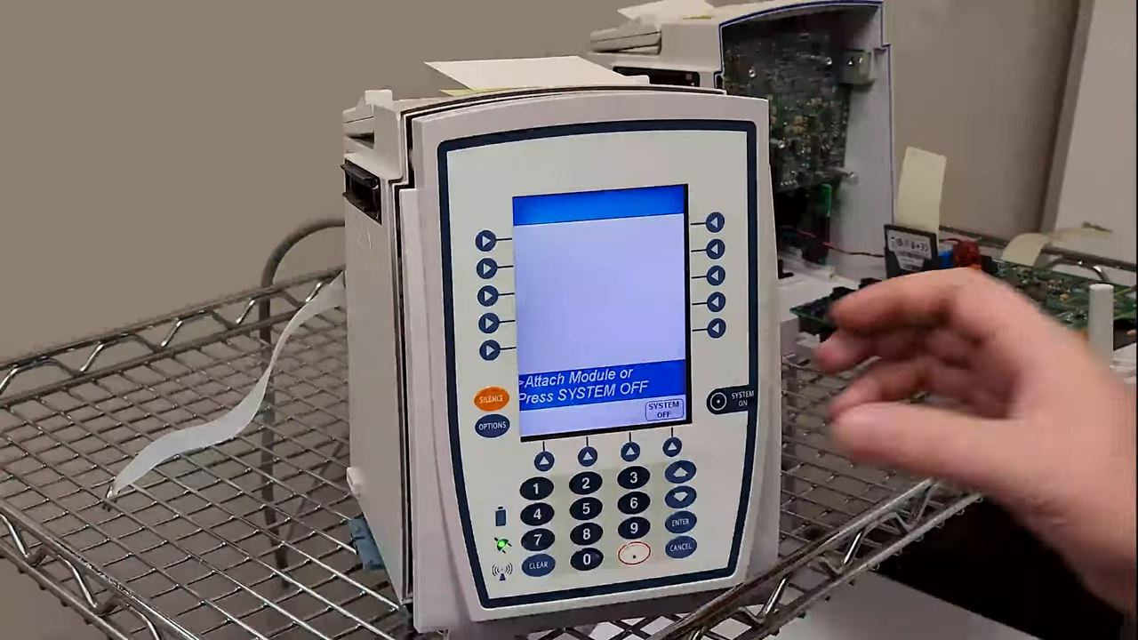
Step: Power the pump down with the SYSTEM OFF soft key
click(660, 412)
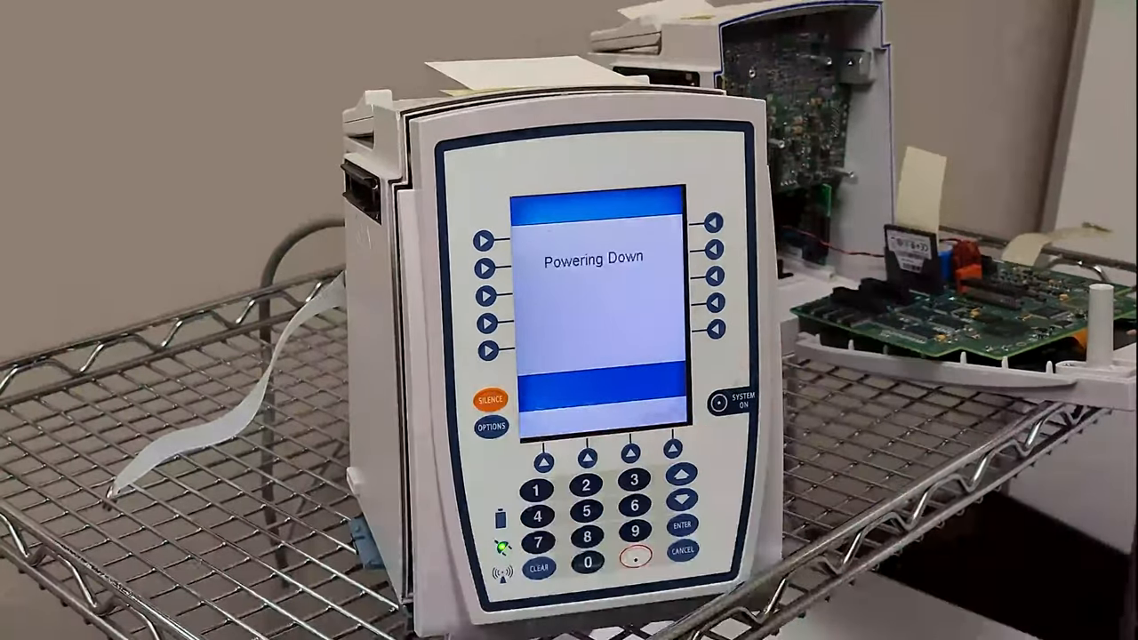